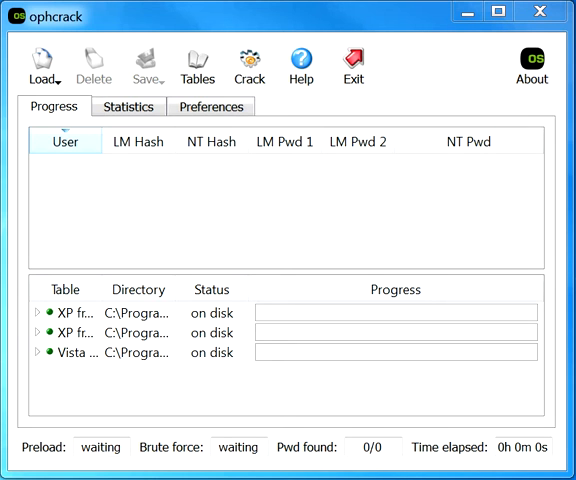
Step: Open the Table Selection dialog to check which rainbow tables are installed
left_click(197, 60)
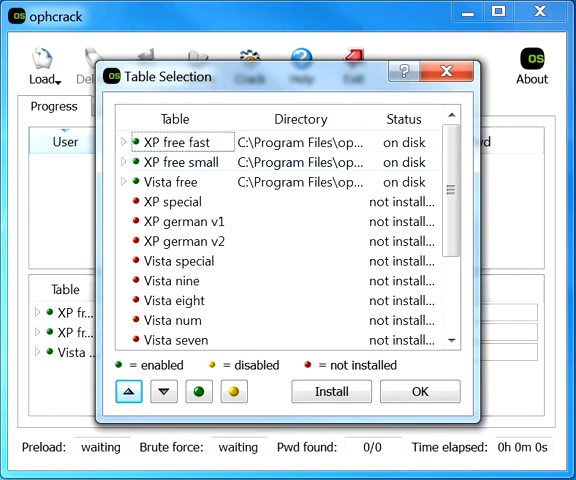
Step: Keep XP free fast, XP free small and Vista free enabled, and confirm
left_click(170, 182)
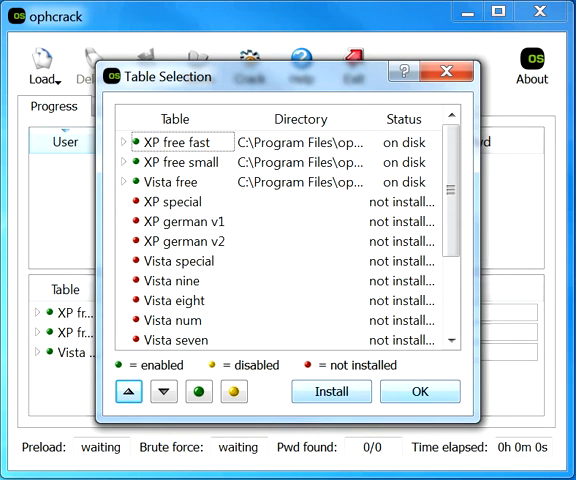
left_click(420, 391)
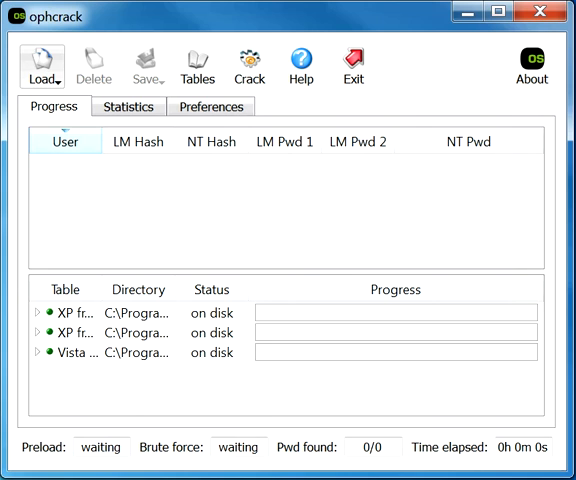
Step: Load the local SAM hashes with samdump2 and start cracking them
left_click(42, 65)
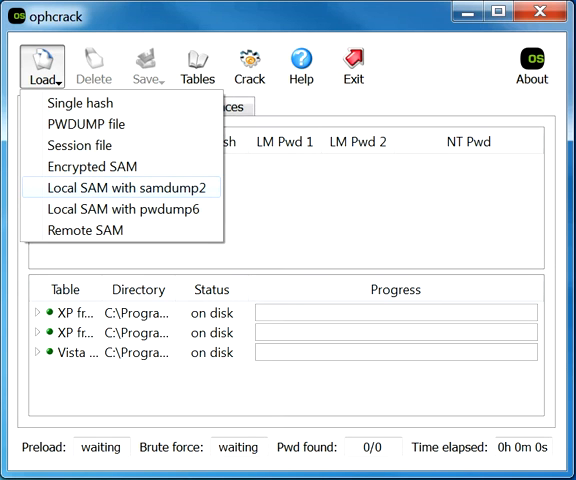
left_click(114, 188)
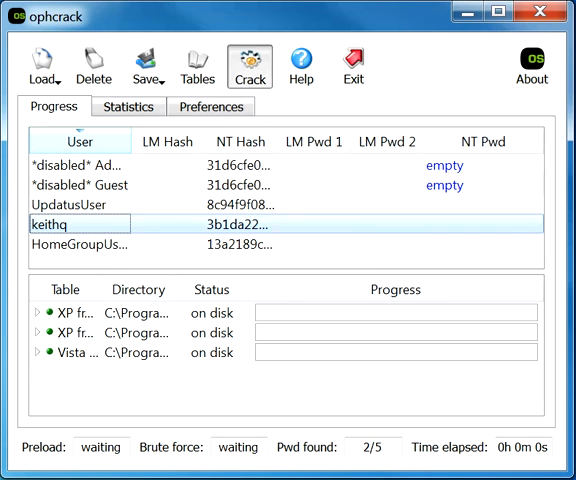
left_click(249, 65)
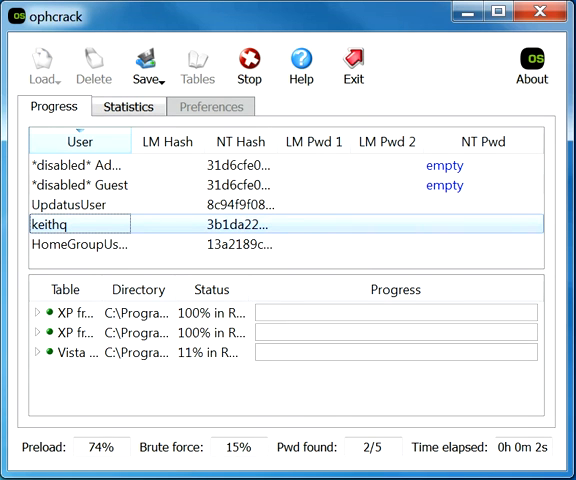